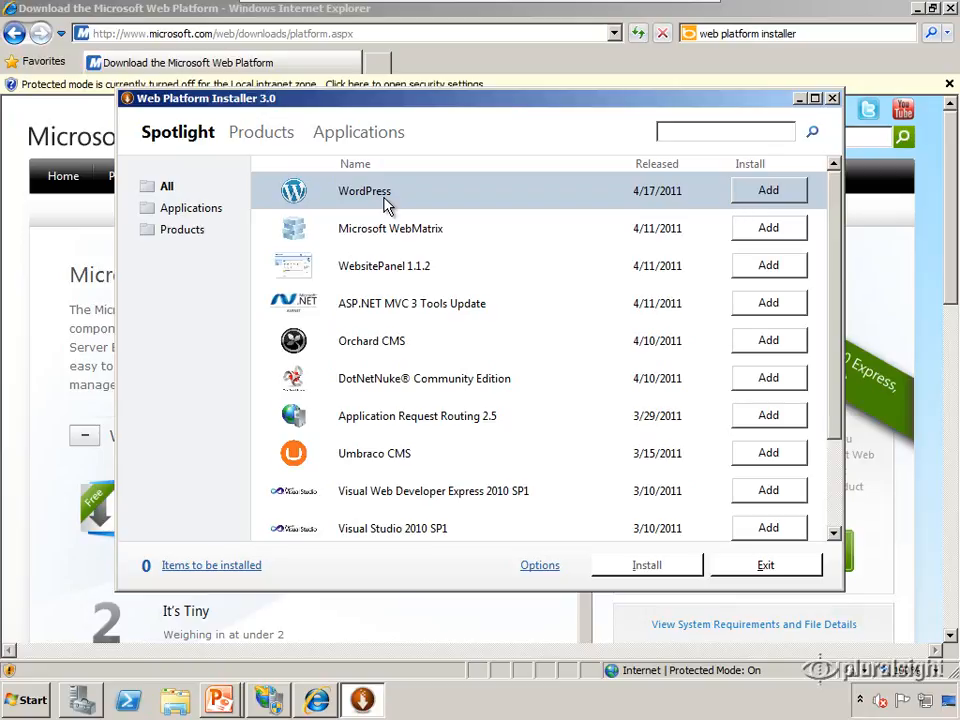
mouse_move(272, 704)
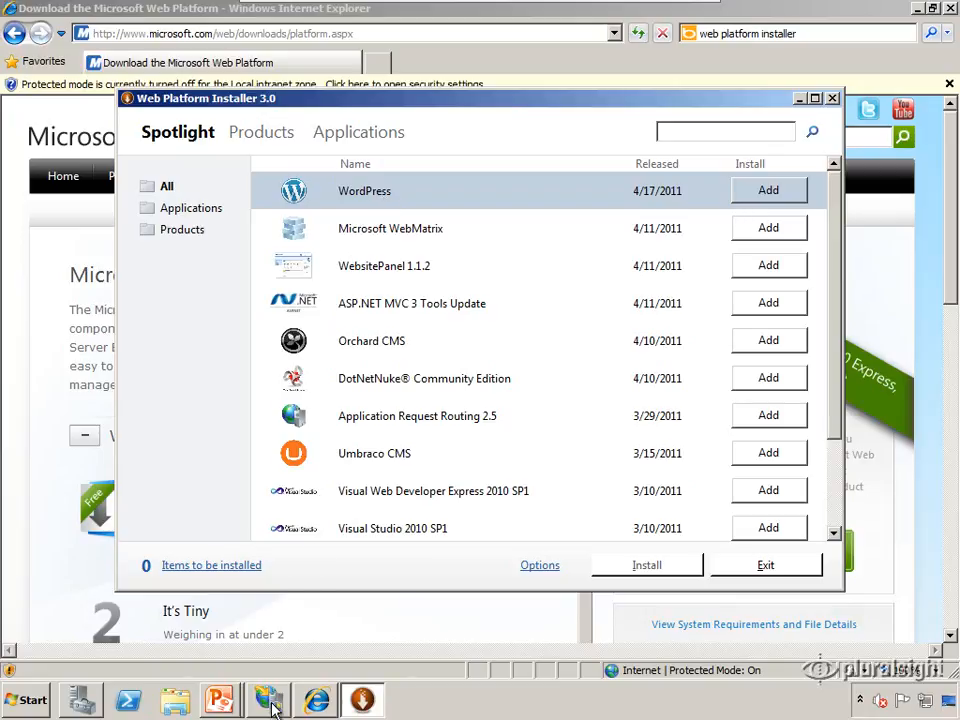
click(268, 700)
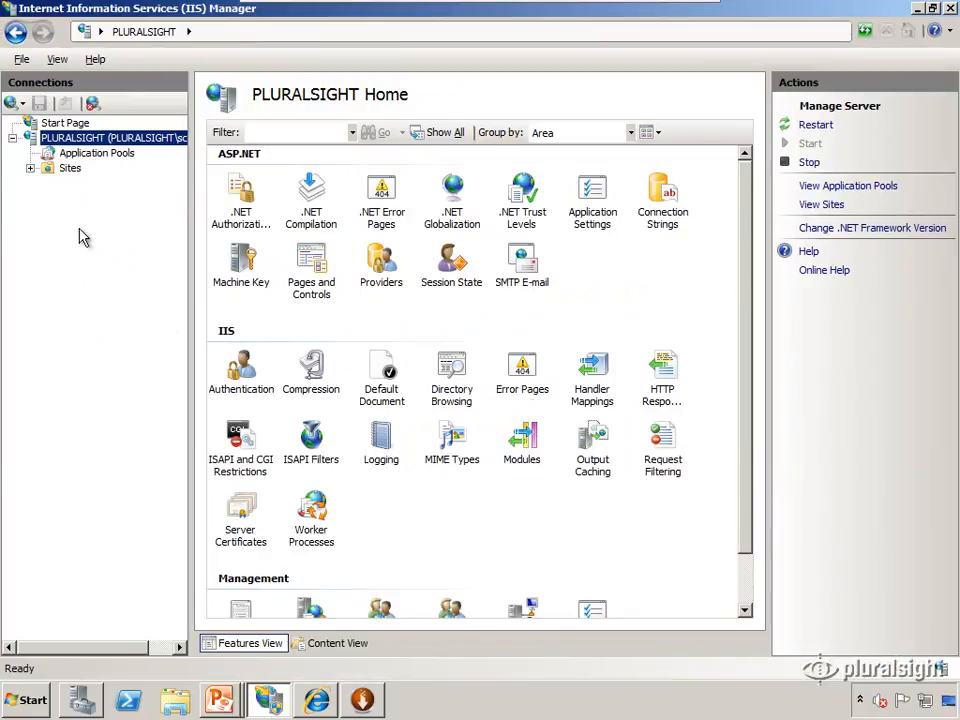
Remove the Default Web Site, confirming the deletion so no sites remain
click(96, 152)
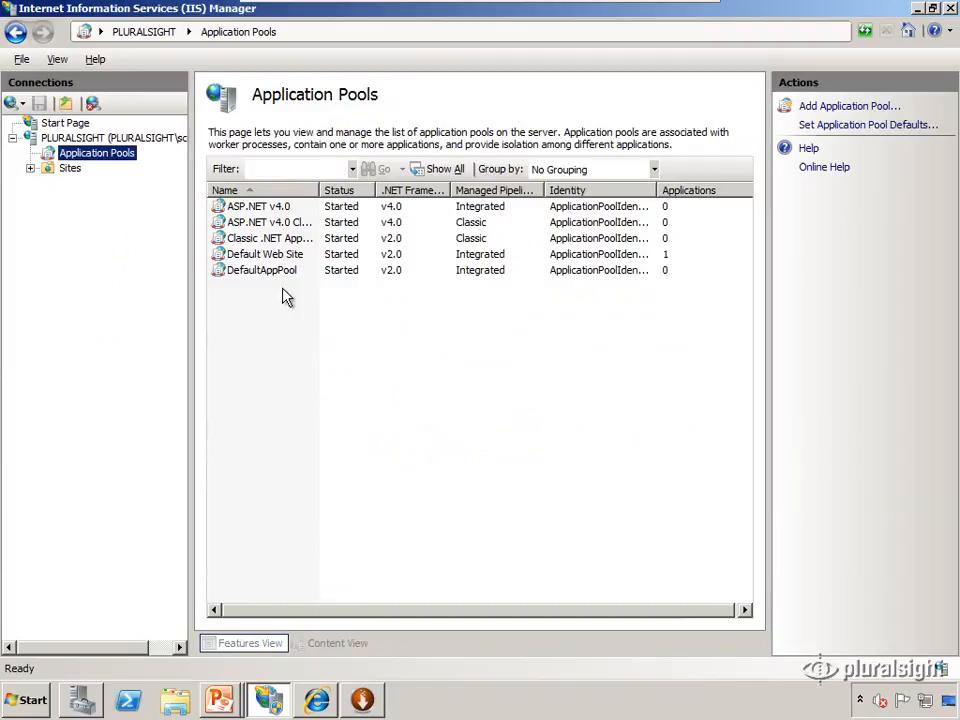
click(70, 168)
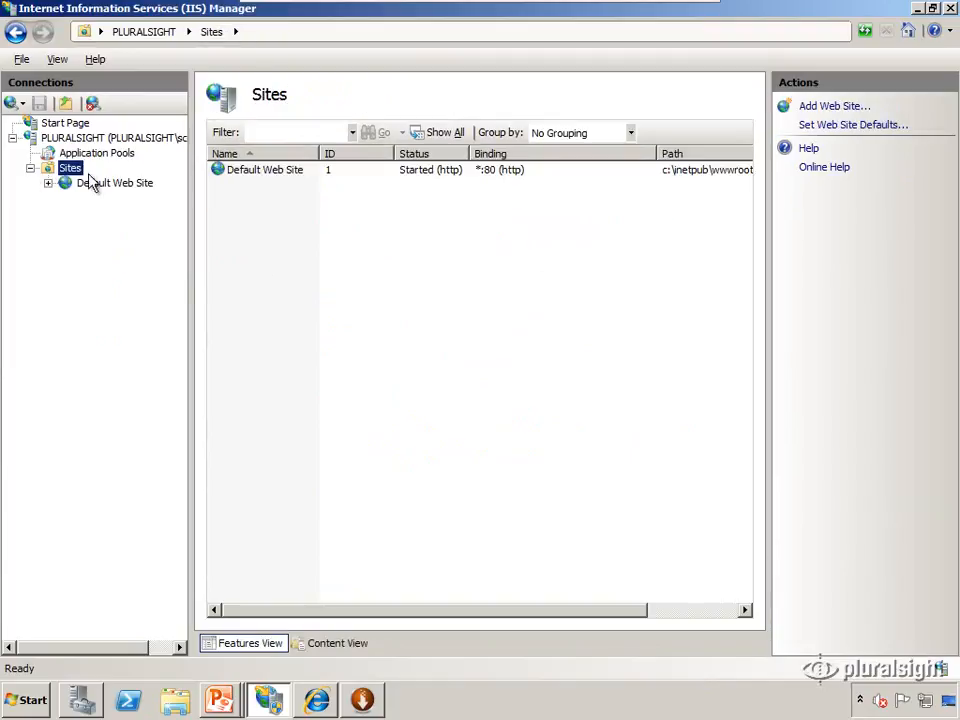
click(116, 182)
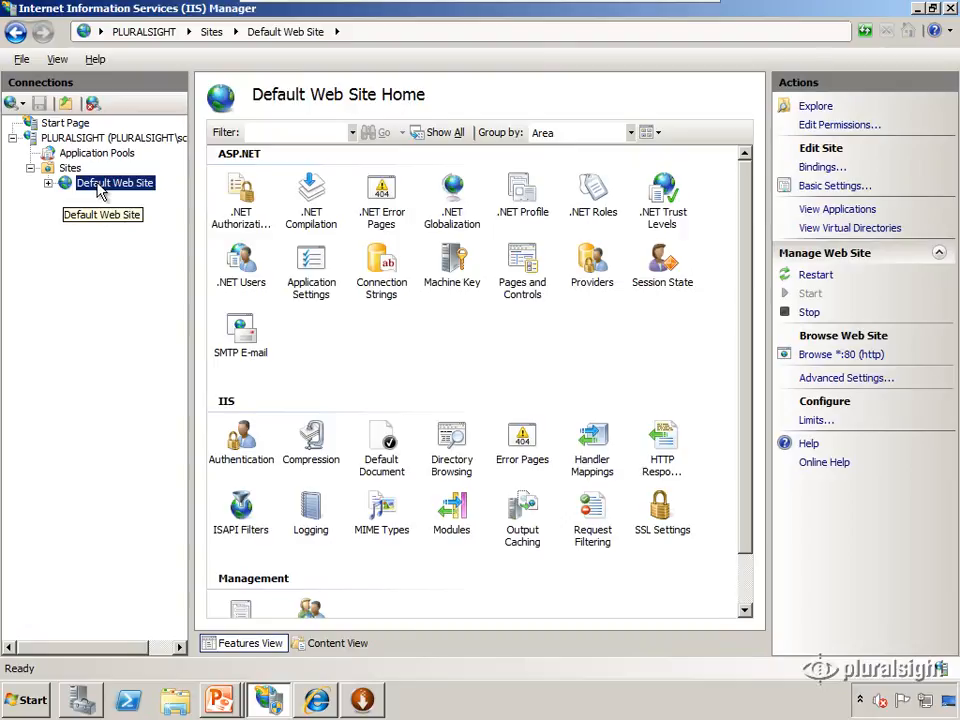
right_click(114, 182)
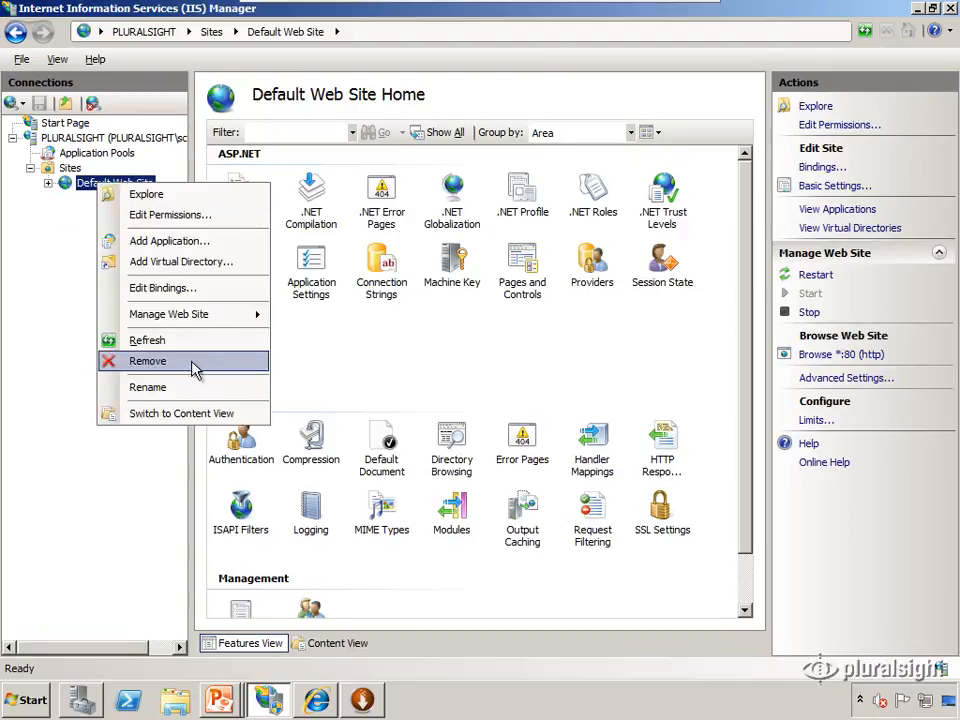
click(148, 360)
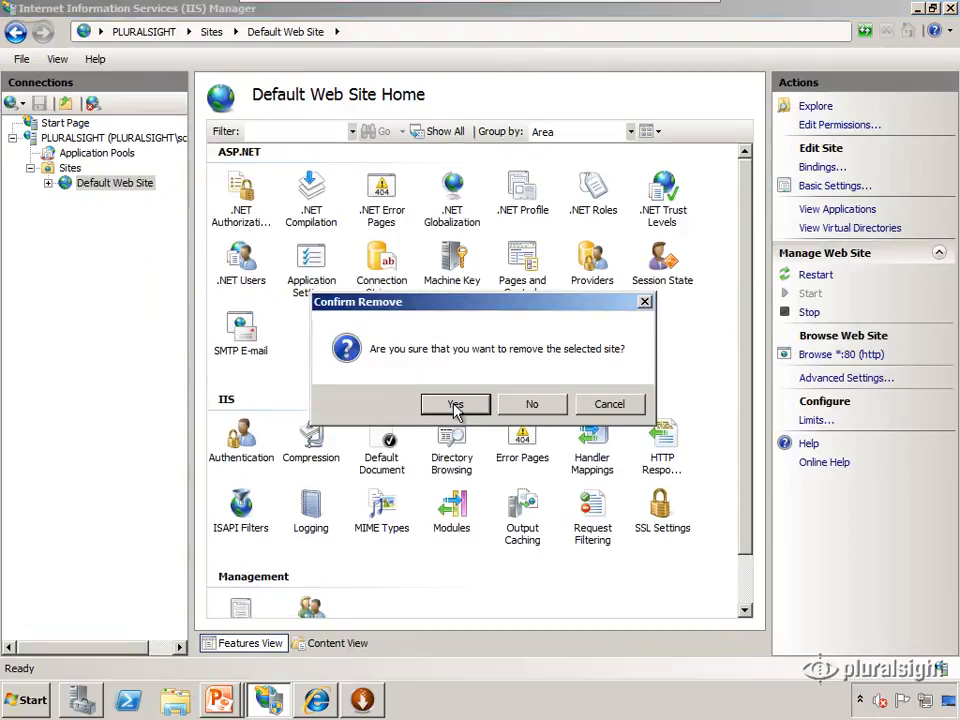
click(456, 404)
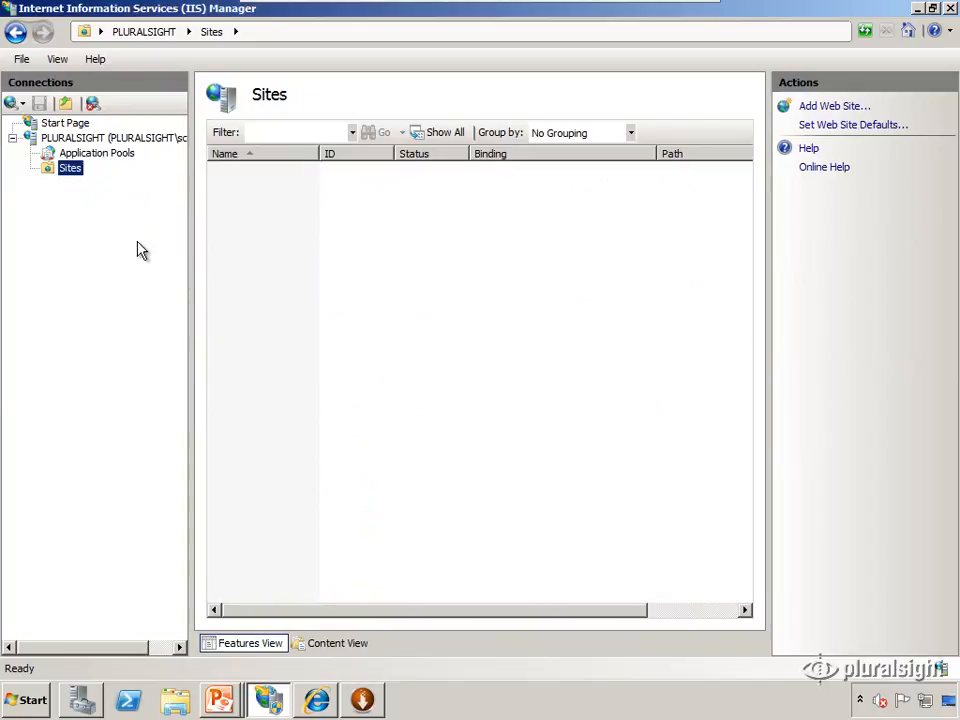
mouse_move(84, 180)
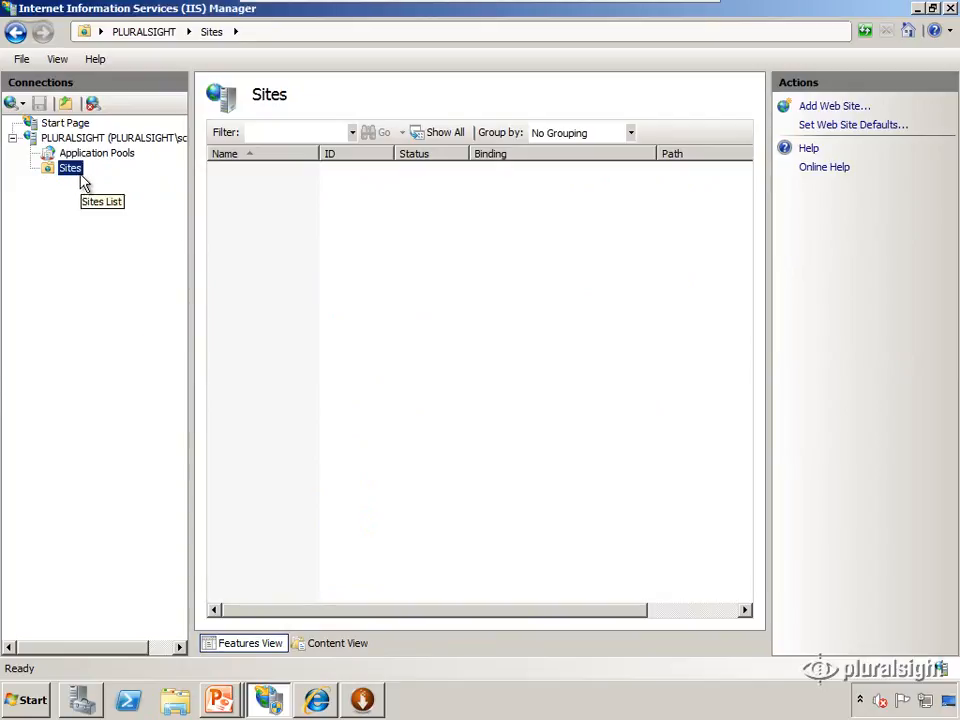
Start a new website and name it site1.com with a matching application pool
right_click(70, 168)
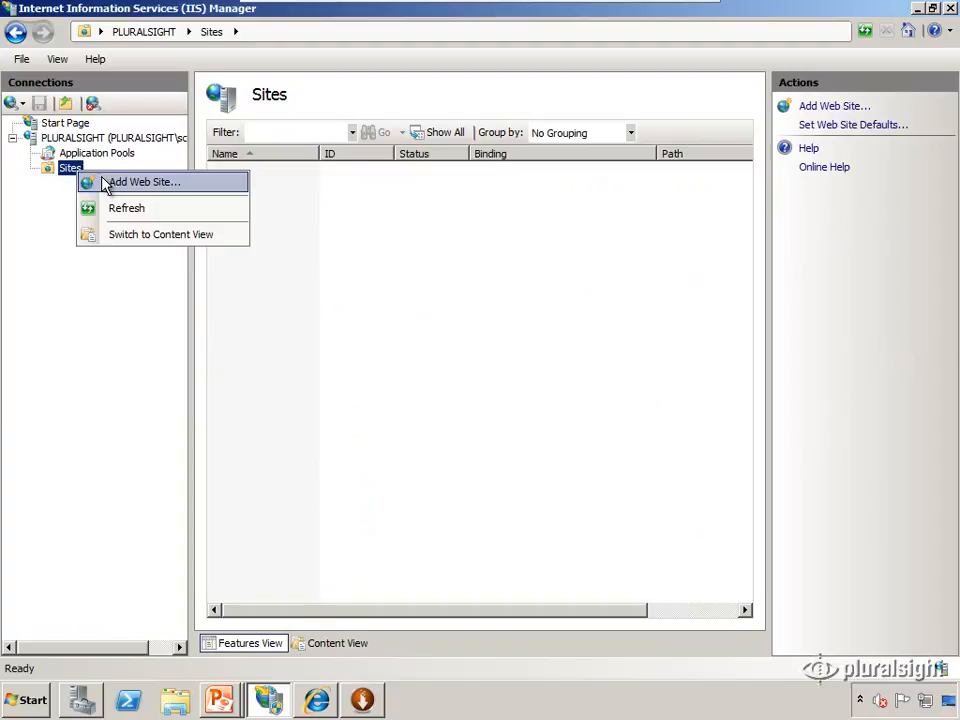
click(144, 180)
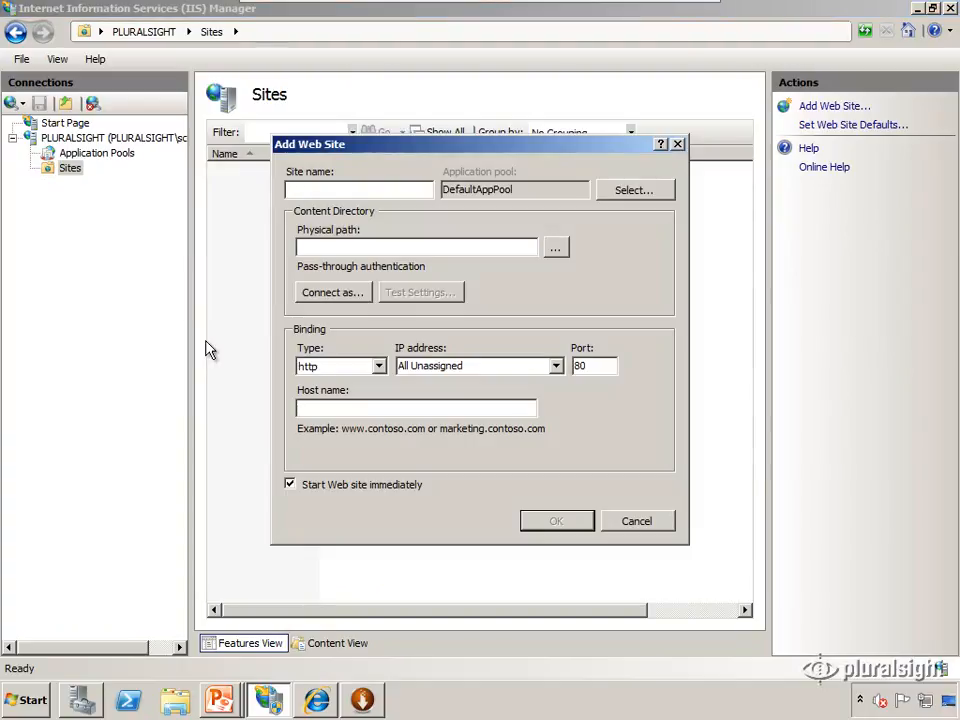
click(356, 188)
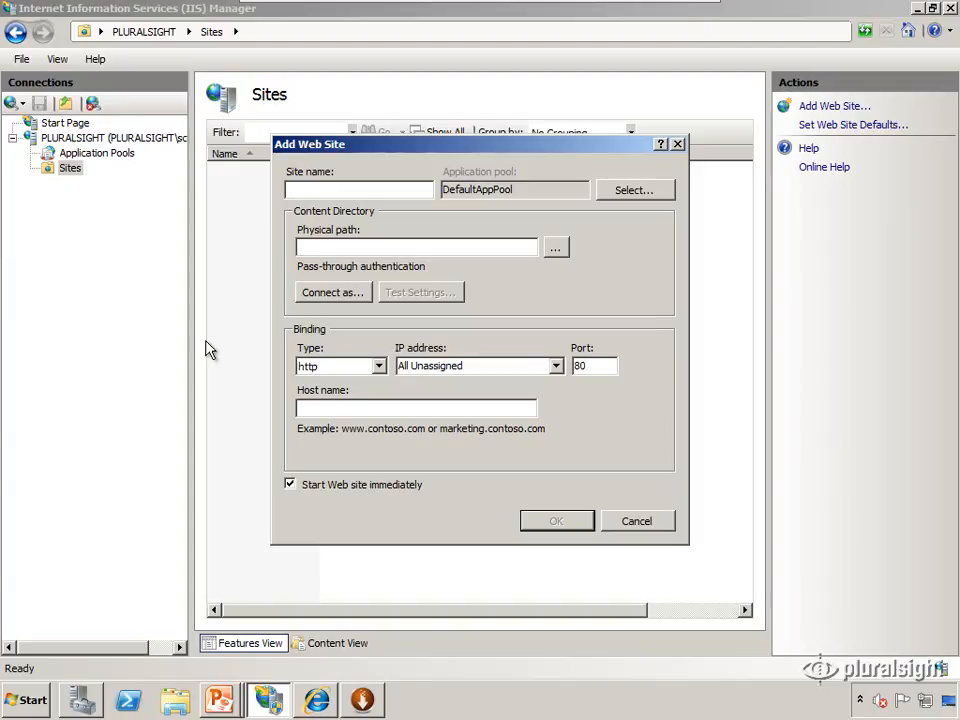
click(356, 188)
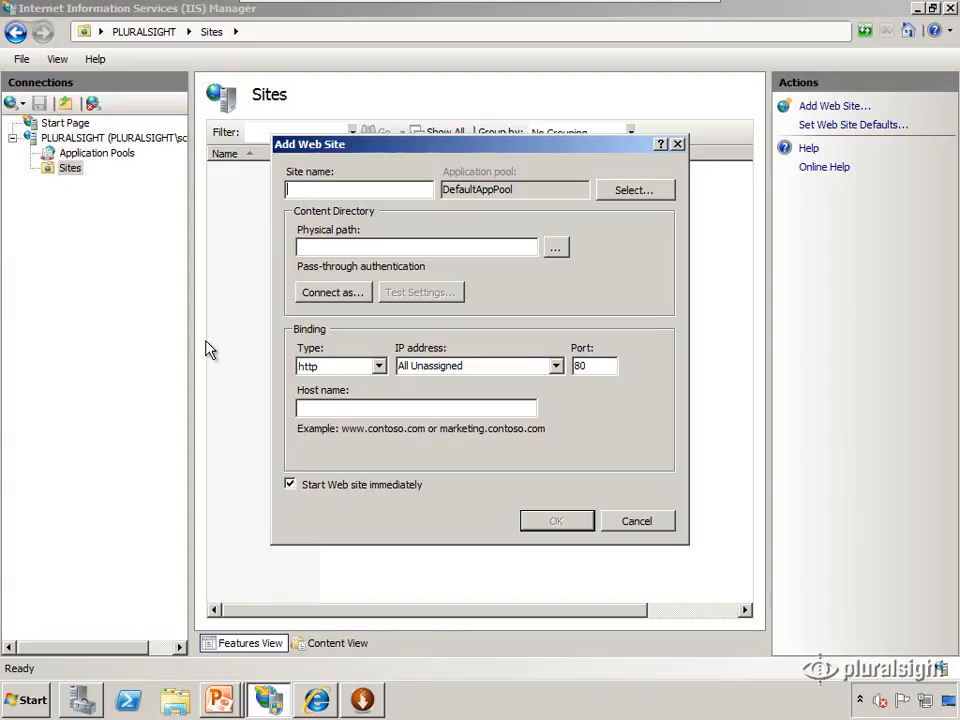
text(site1.com)
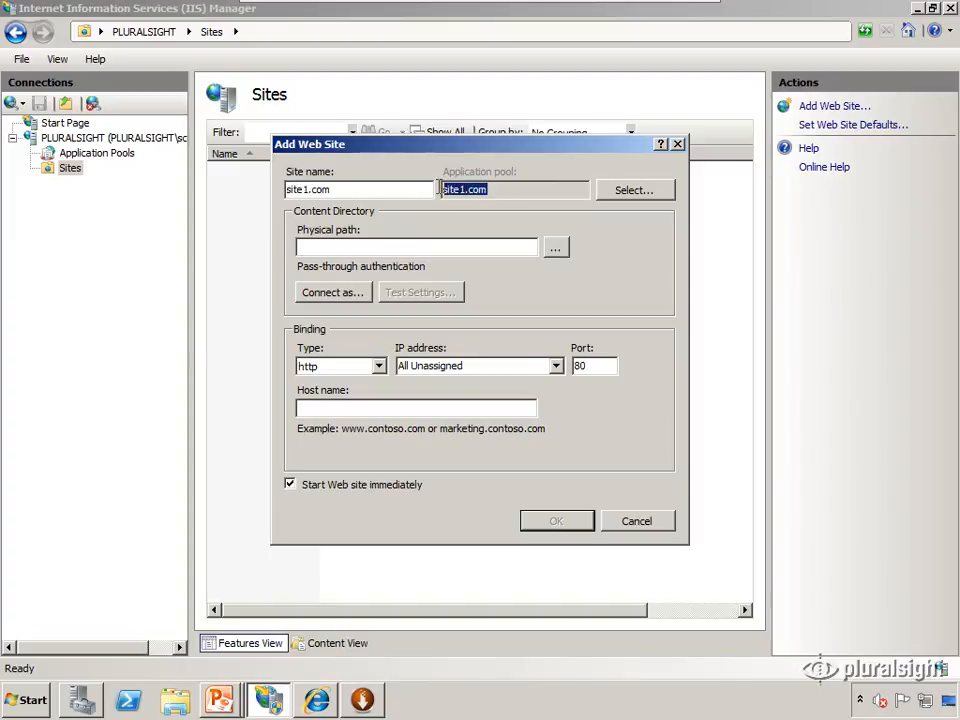
mouse_move(478, 232)
text(c:\inetpub\site1.com)
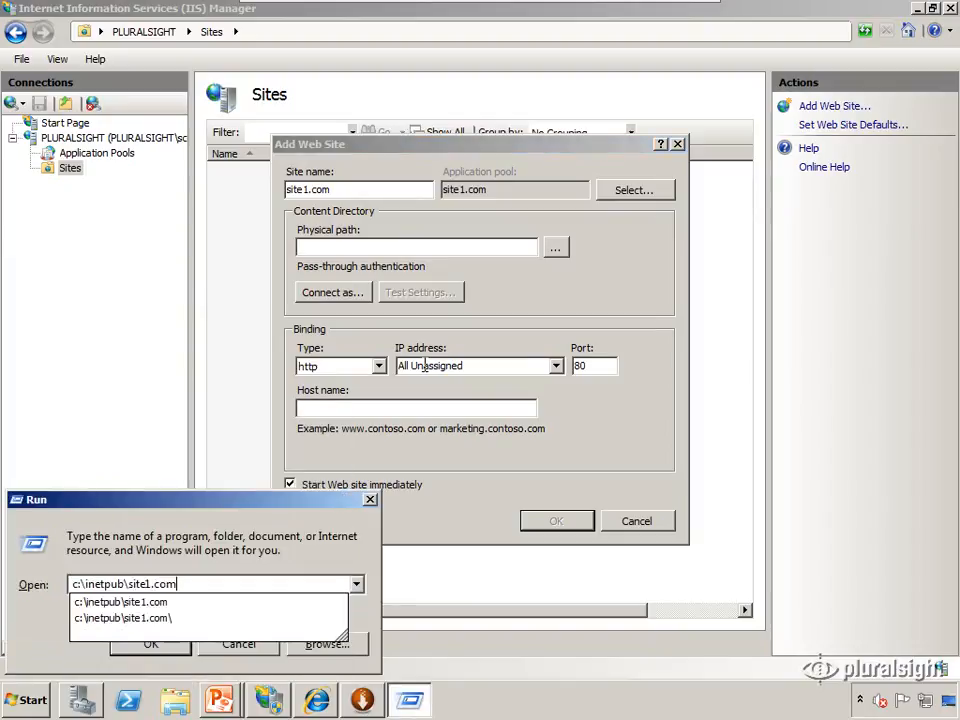
Review the c:\inetpub\site1.com folder in Explorer for the site's physical path
click(150, 644)
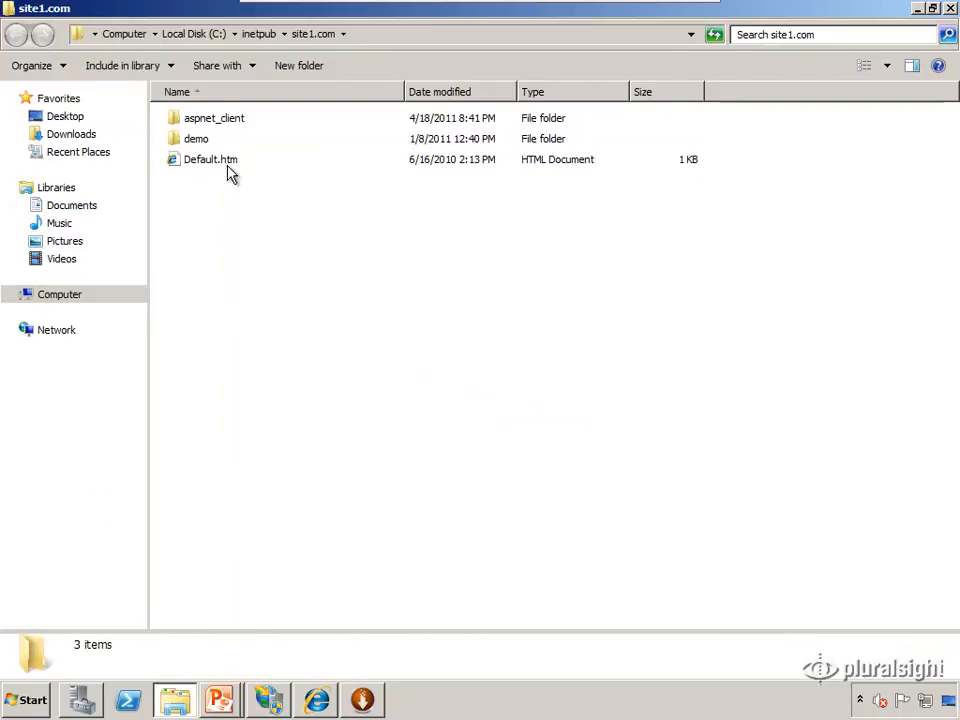
click(210, 160)
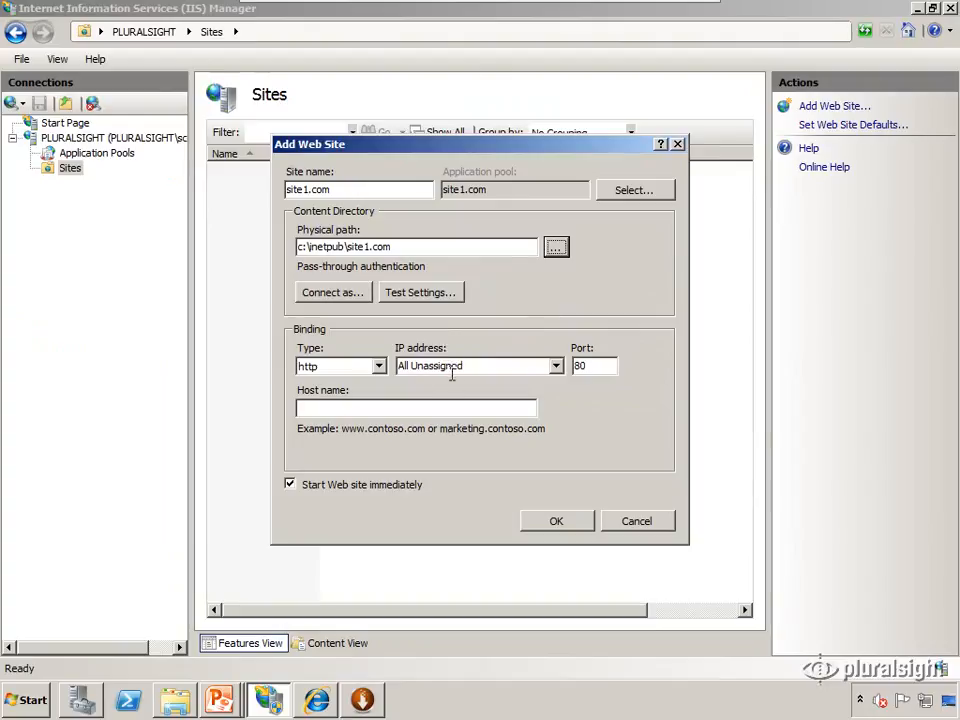
mouse_move(488, 384)
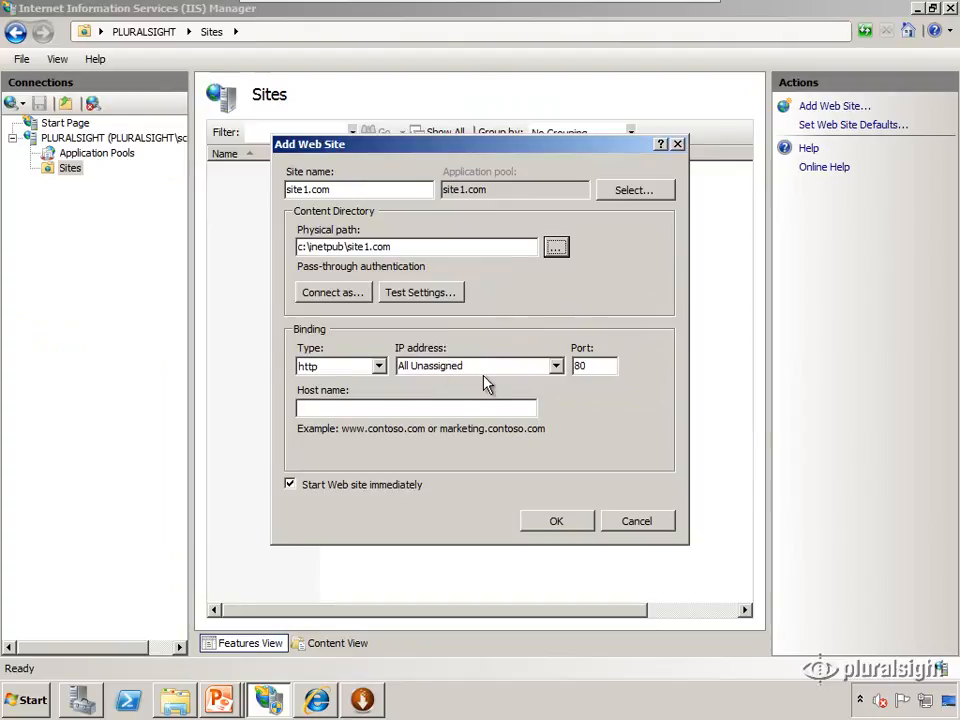
mouse_move(480, 366)
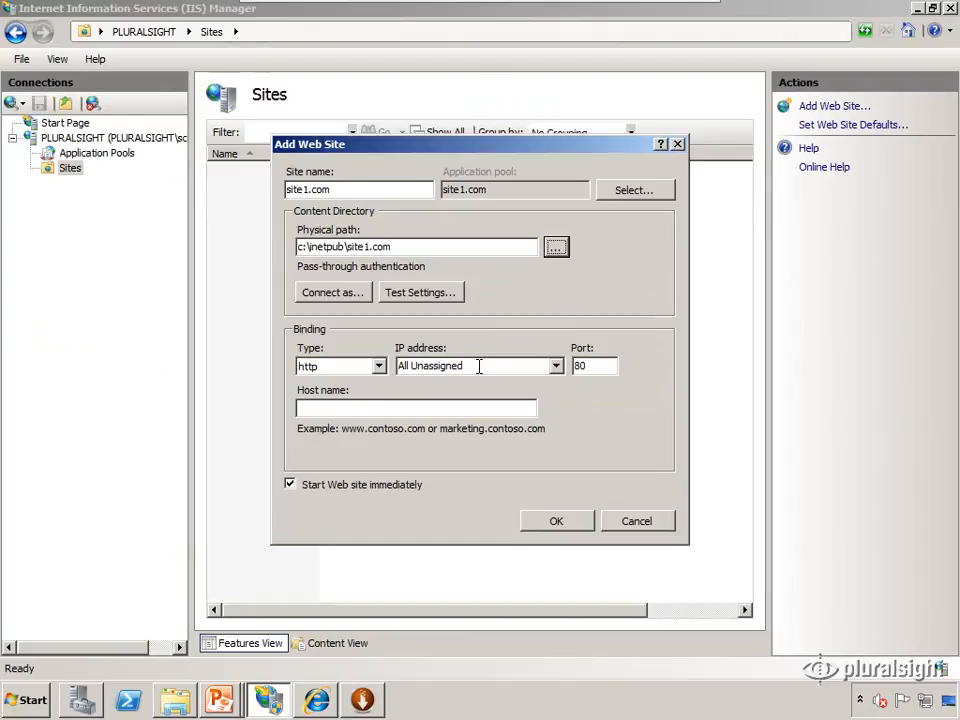
mouse_move(464, 352)
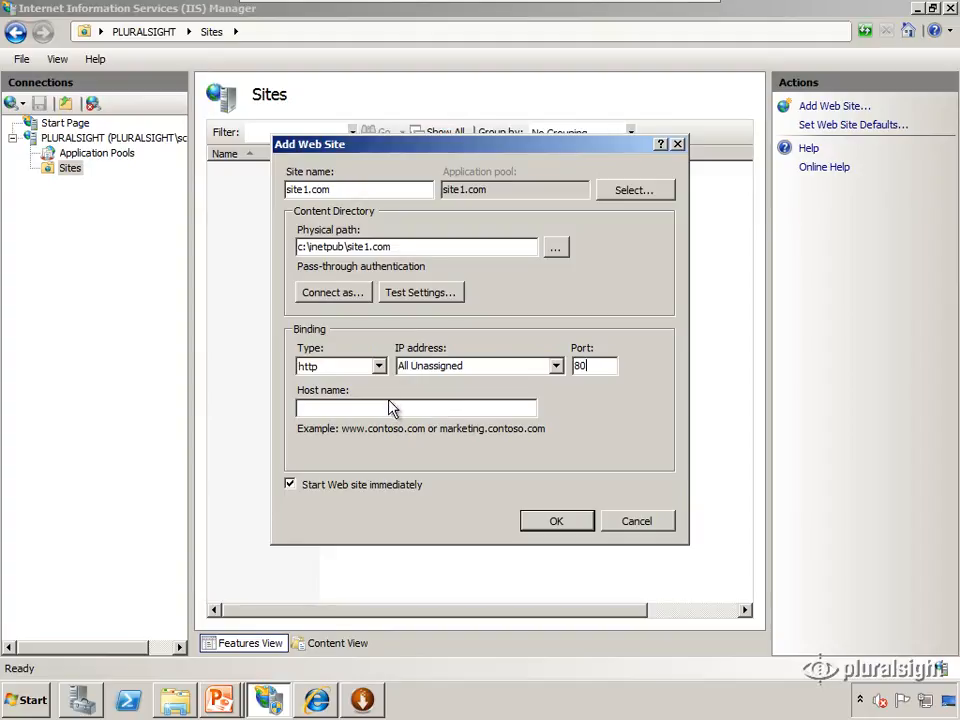
Finish creating site1.com on port 80 with host name site1.com
click(416, 408)
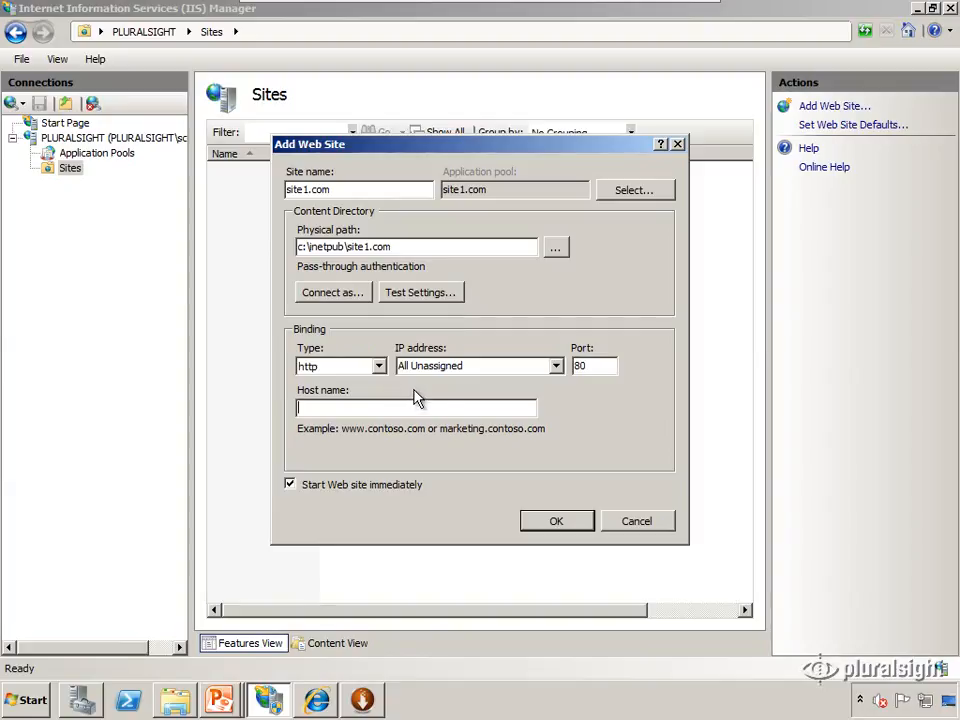
click(470, 364)
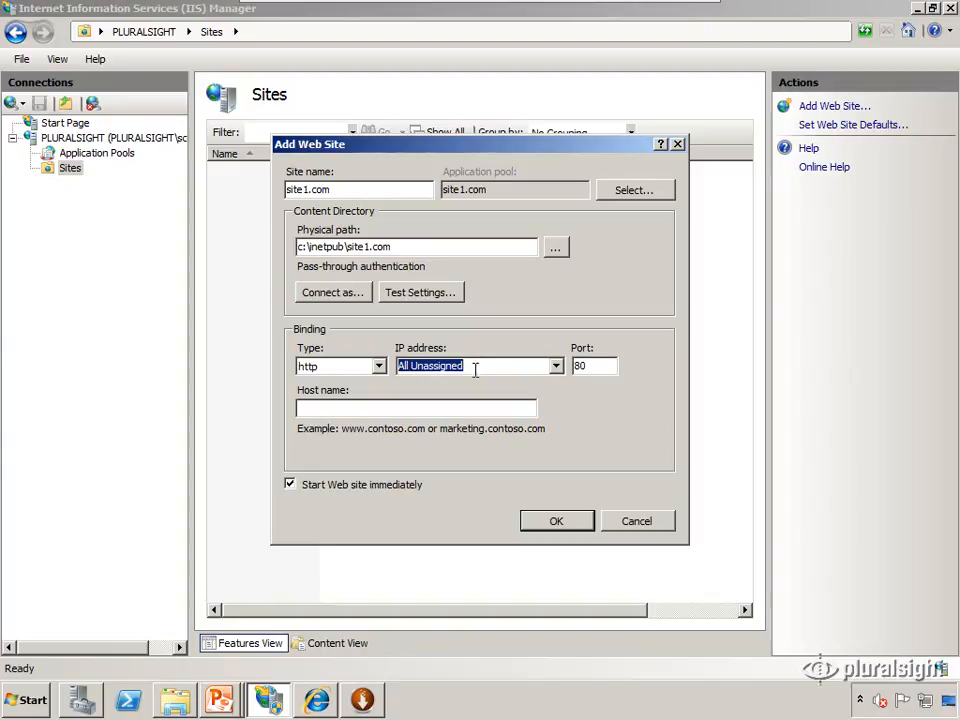
click(596, 364)
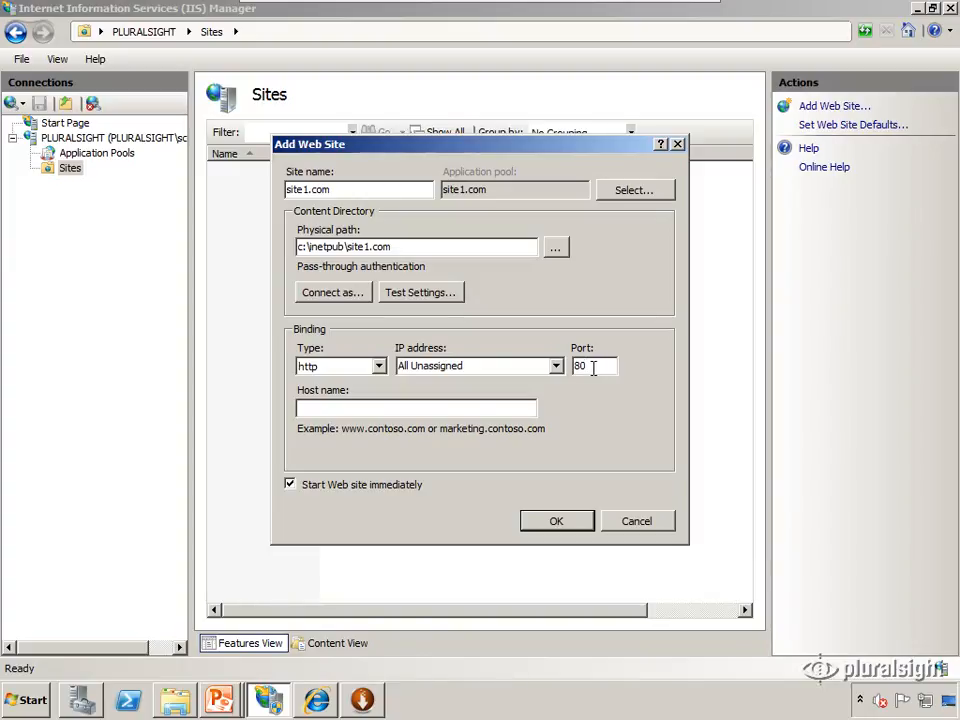
text(8080)
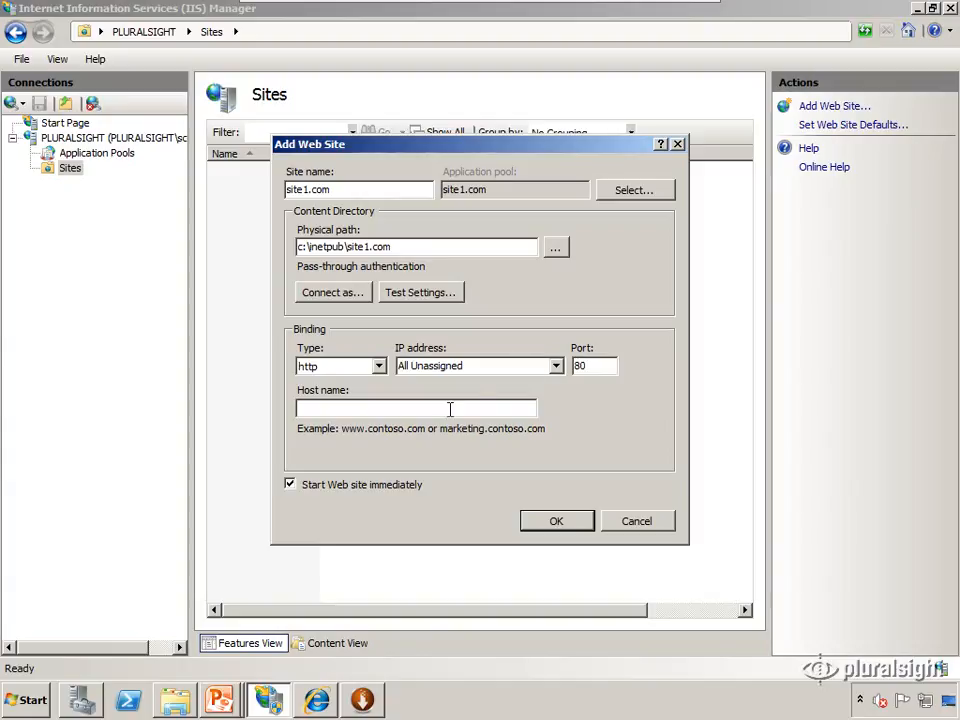
mouse_move(558, 446)
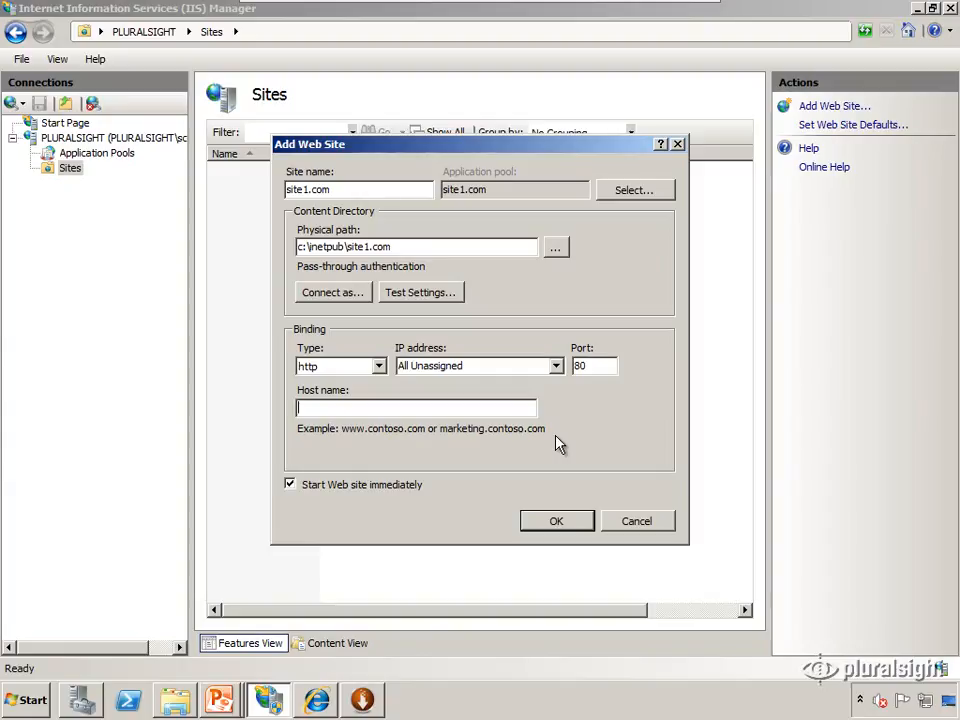
text(site1.com)
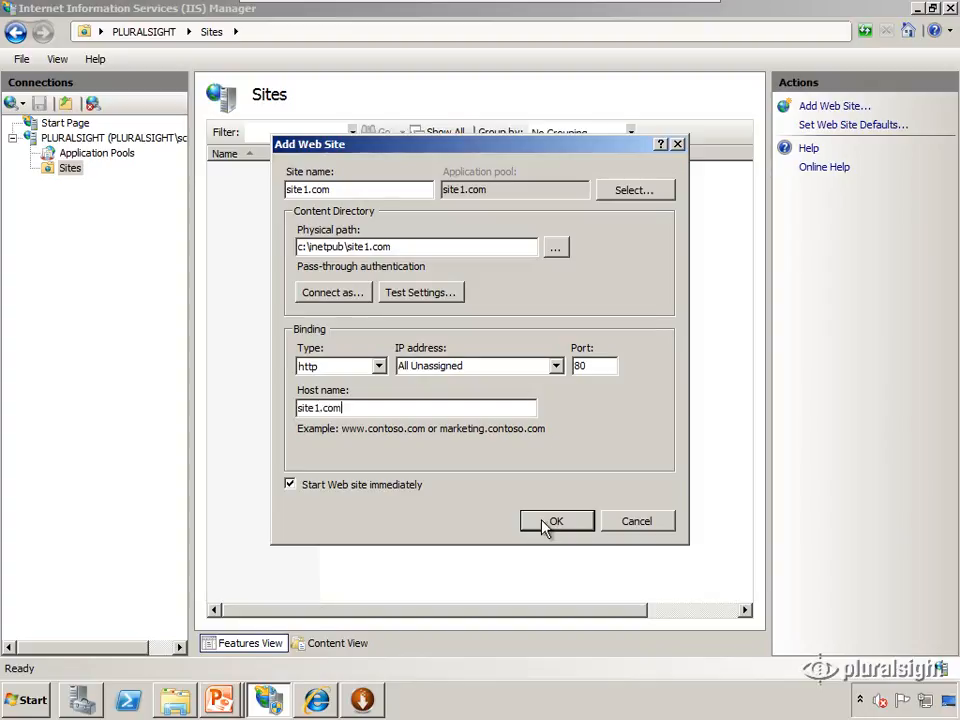
click(556, 520)
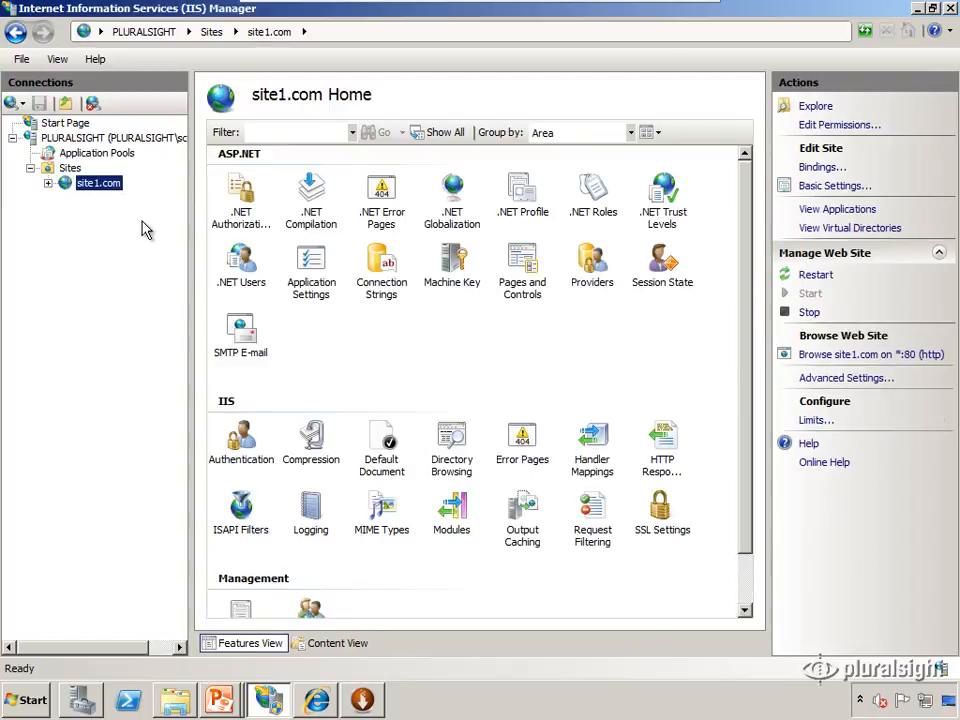
click(316, 700)
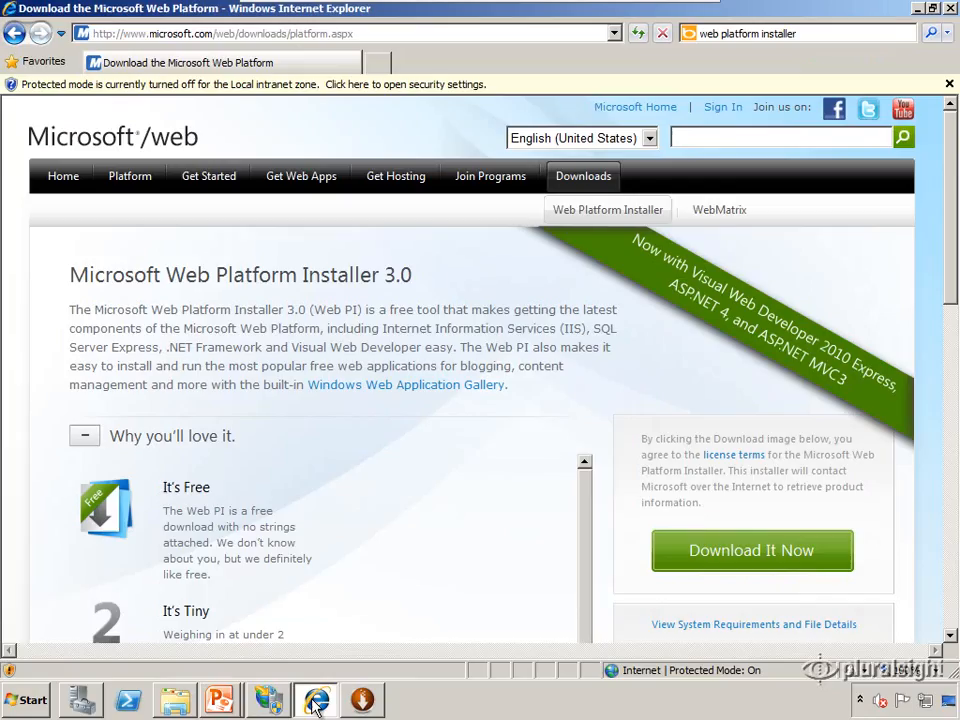
text(site)
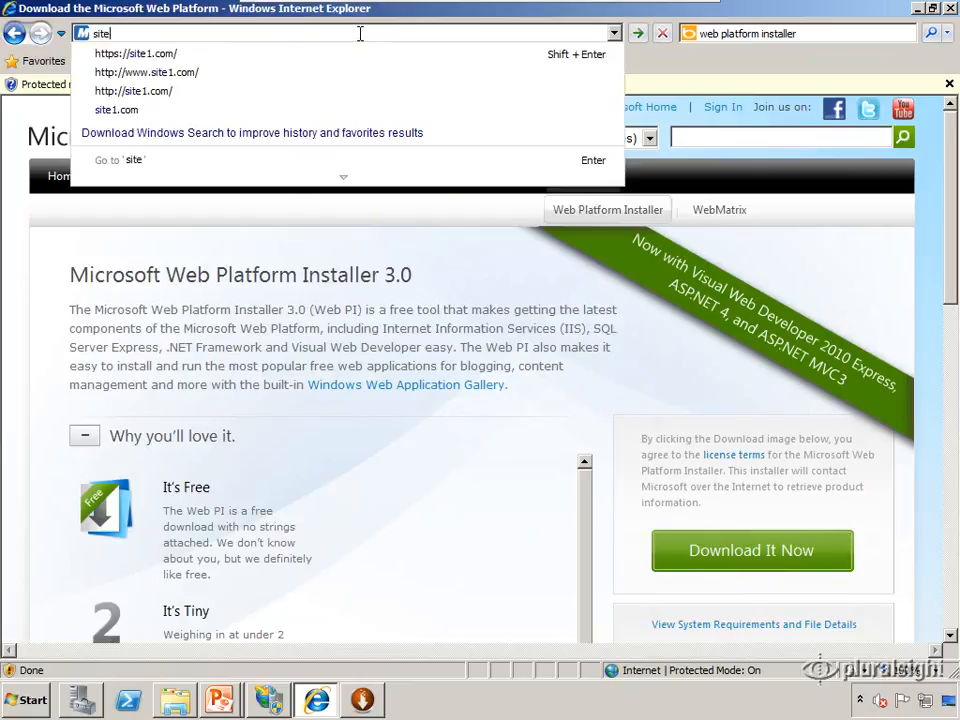
click(134, 92)
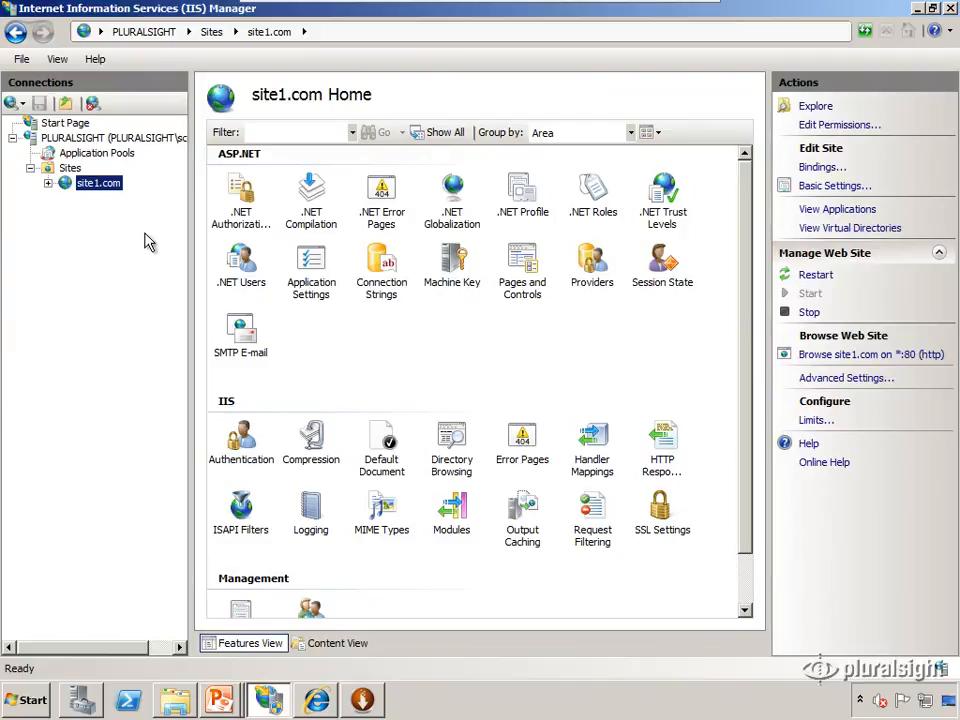
mouse_move(100, 184)
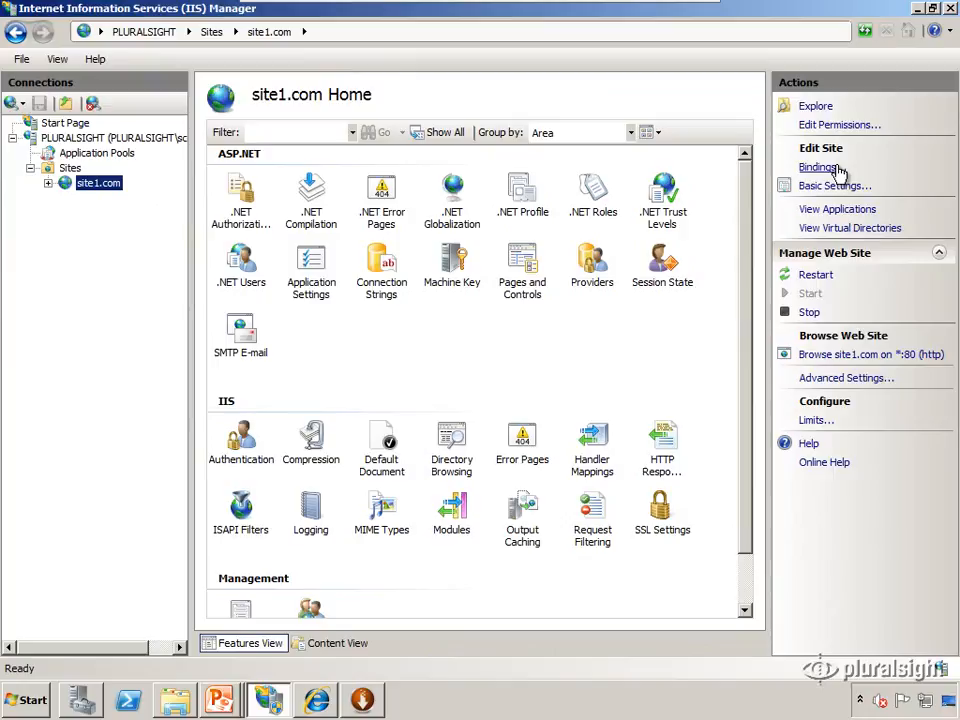
click(820, 168)
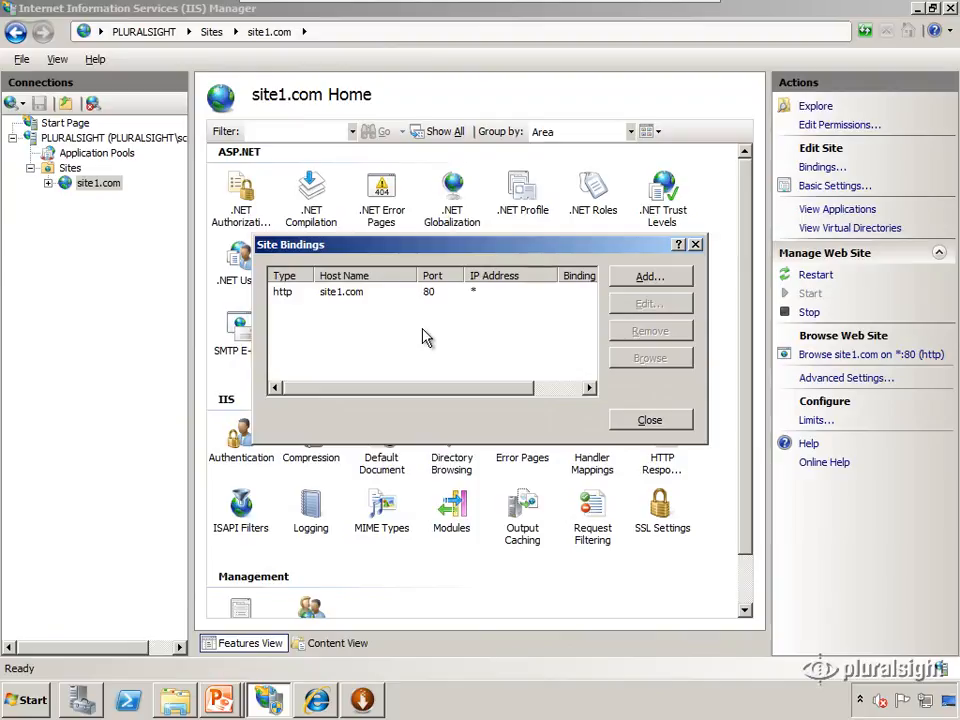
click(648, 276)
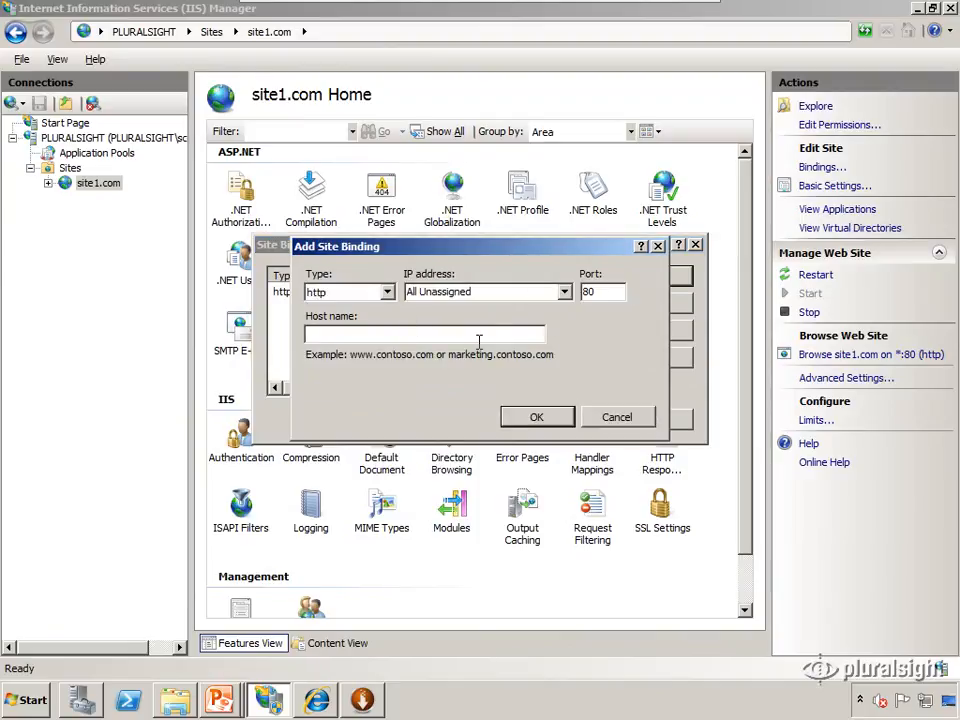
text(www)
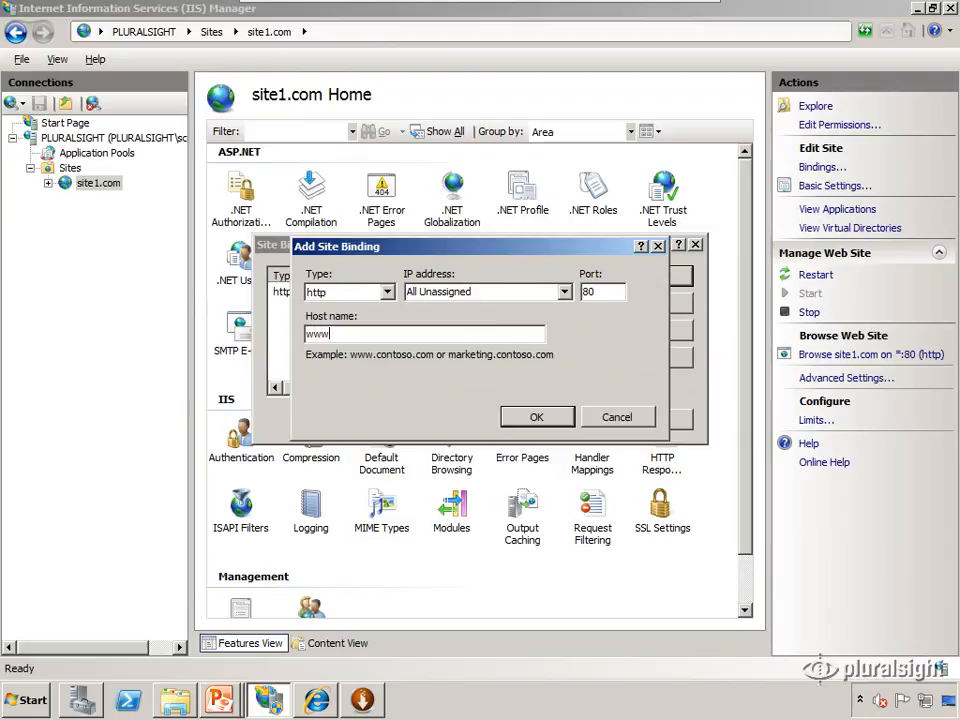
click(536, 418)
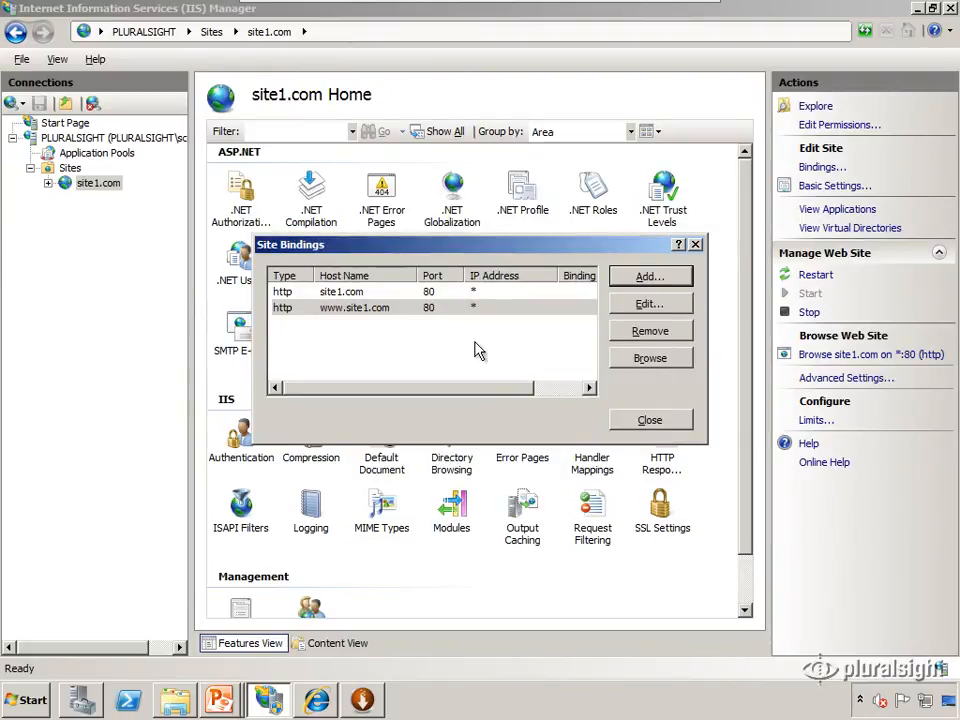
click(648, 420)
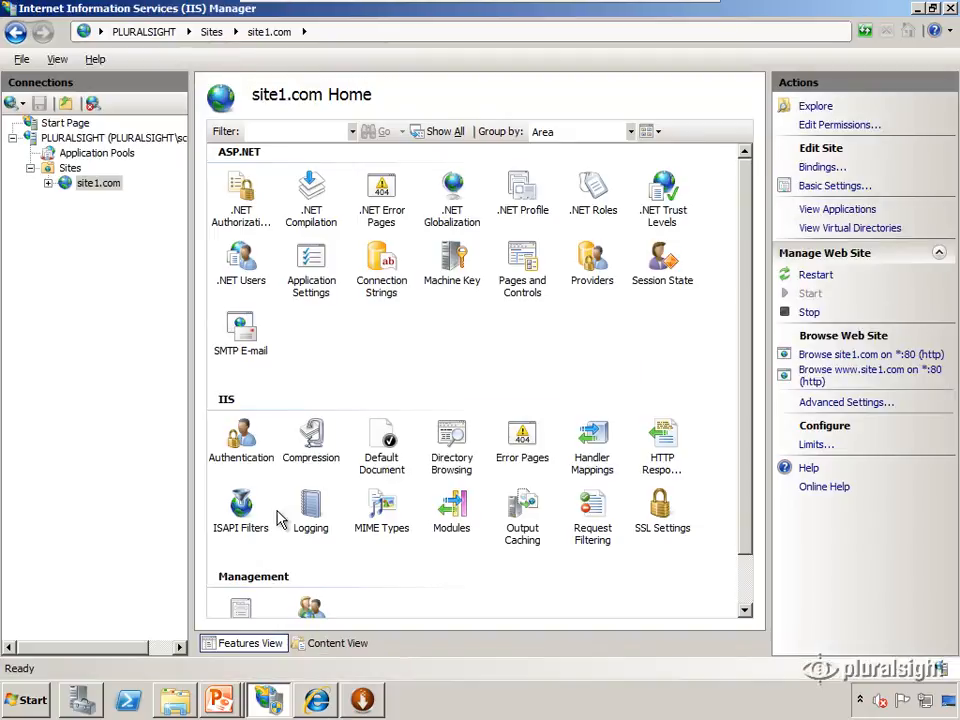
Create site2.com at c:\inetpub\site2.com with host name site2.com on port 80
click(98, 184)
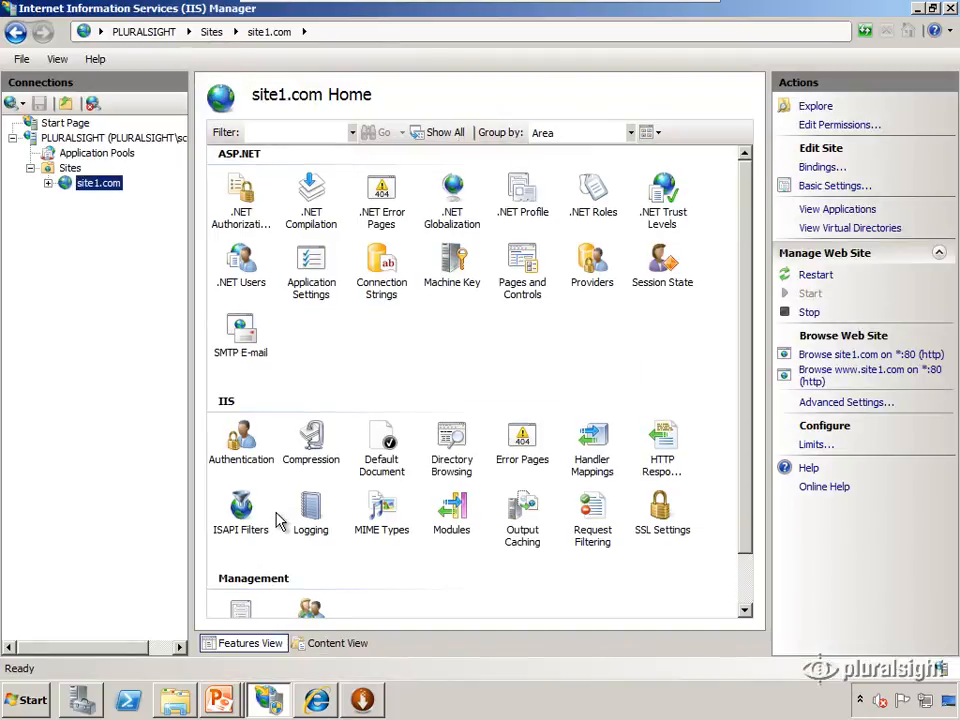
mouse_move(96, 234)
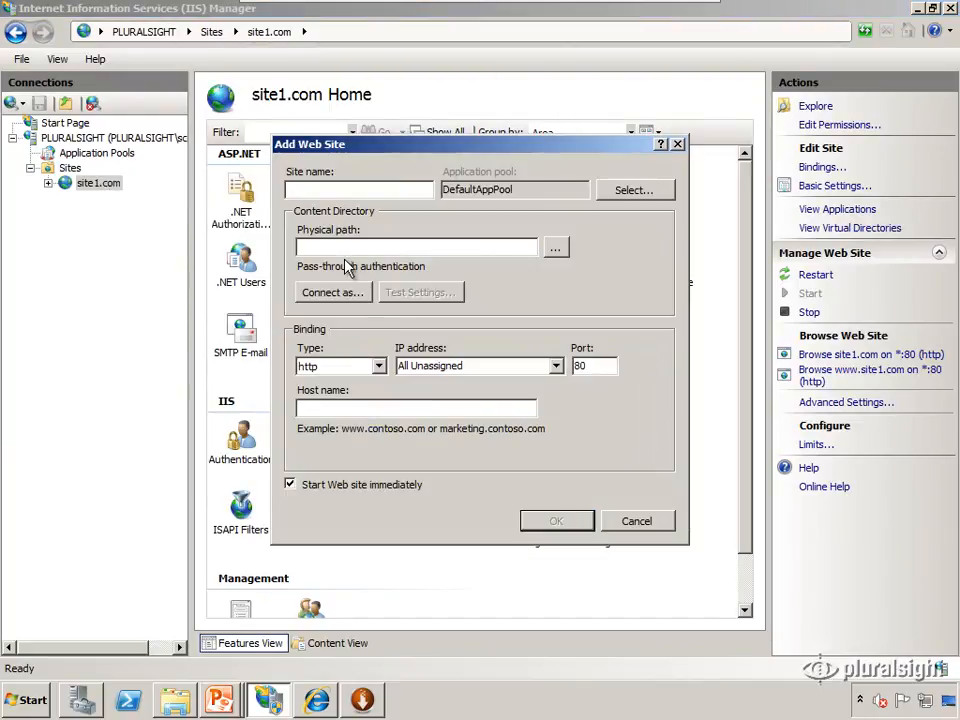
text(site2.com)
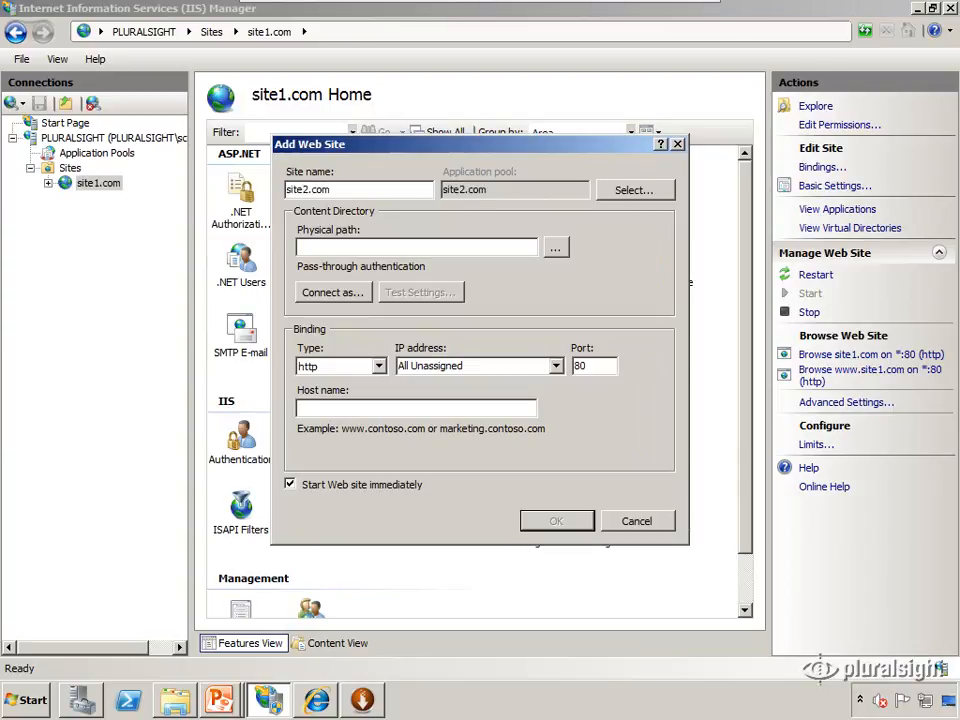
text(c:\inetpub\site2.com)
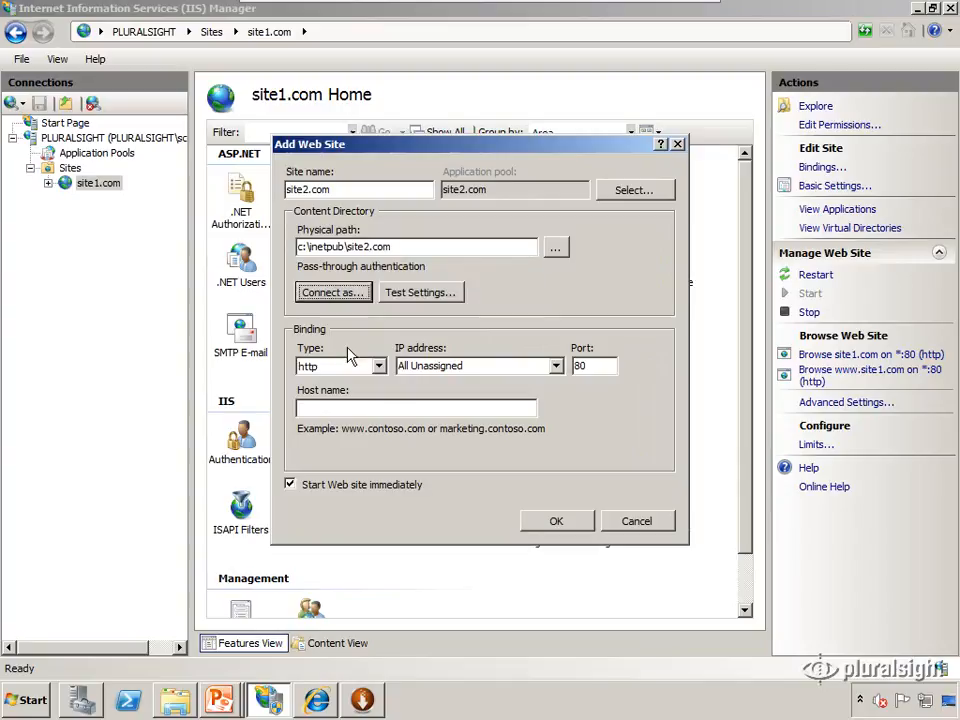
click(470, 364)
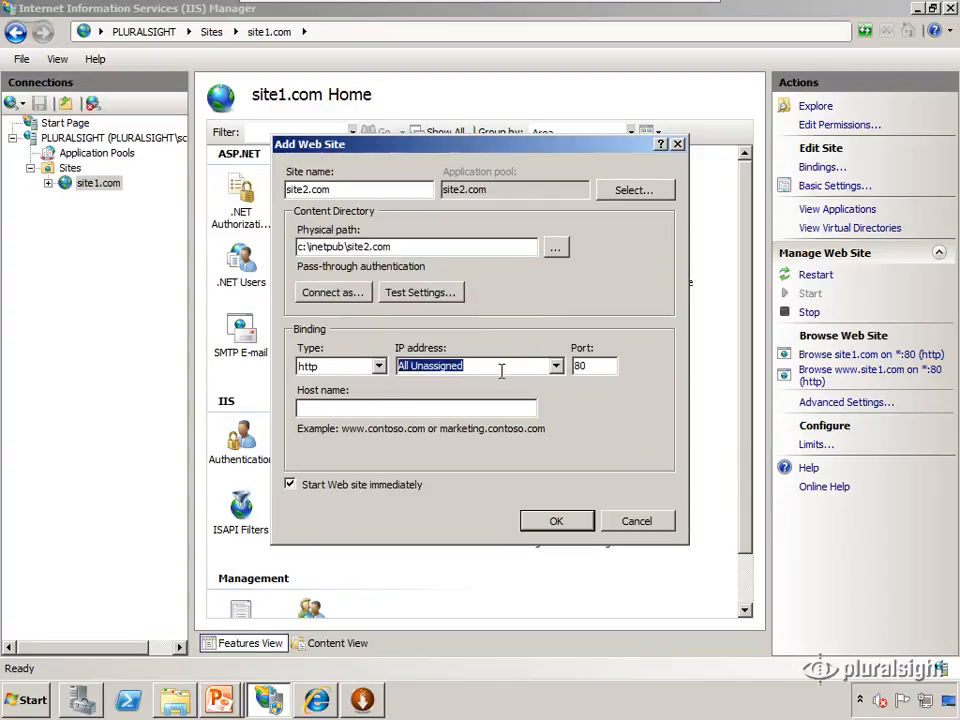
click(416, 408)
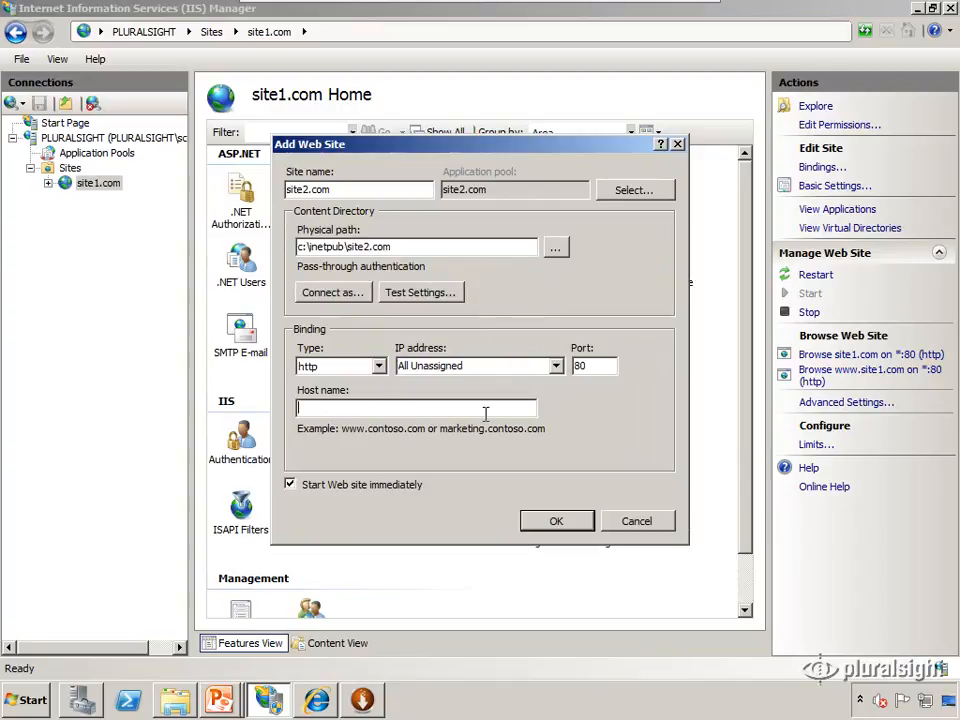
text(site2.com)
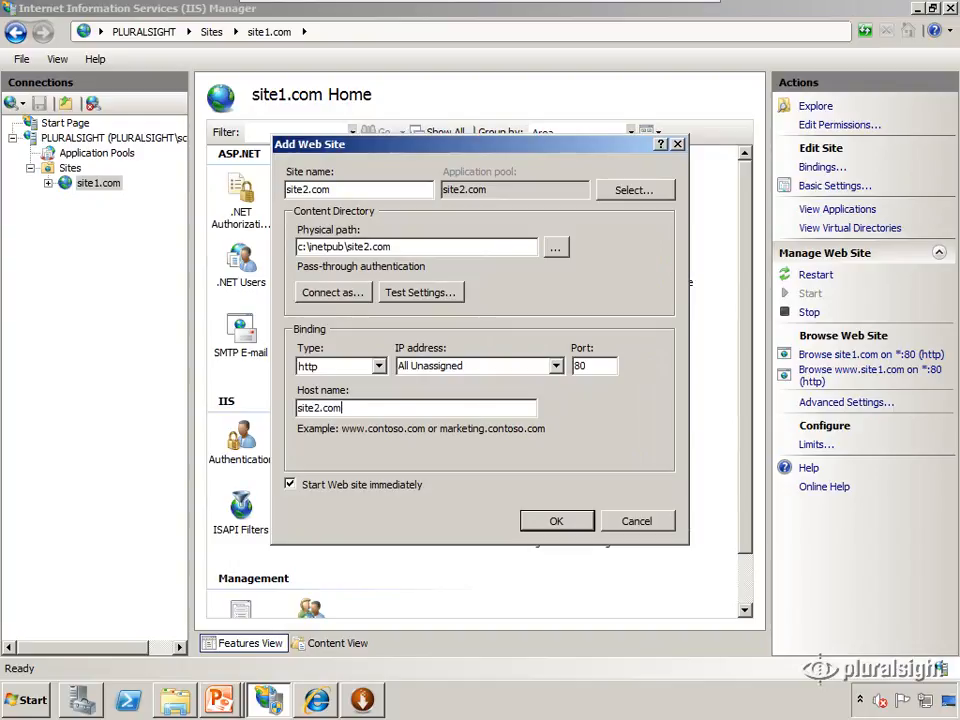
click(556, 520)
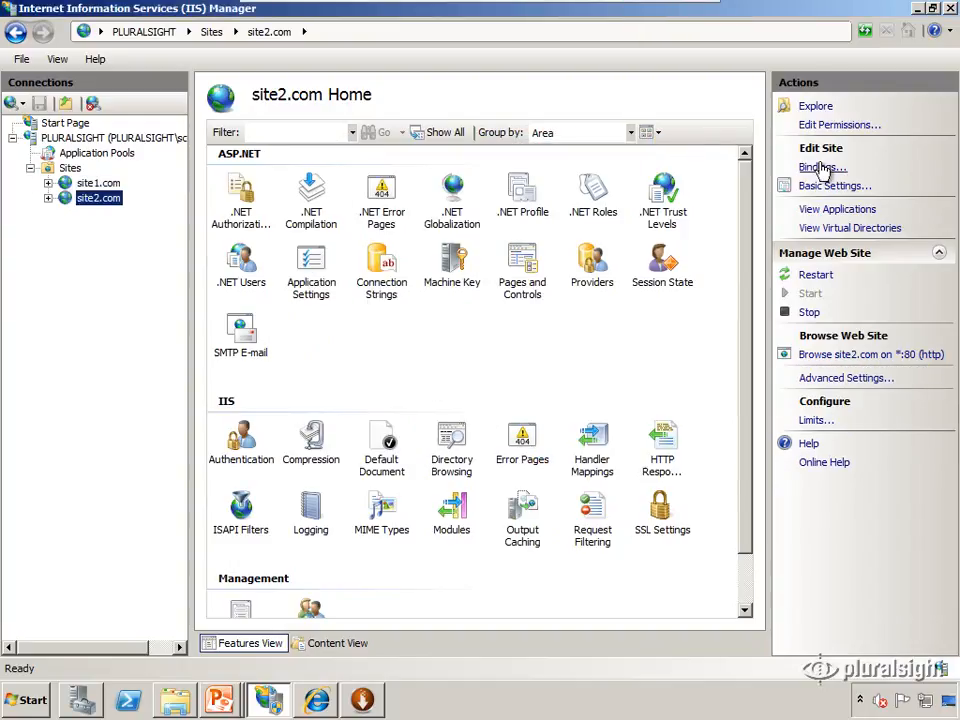
click(822, 168)
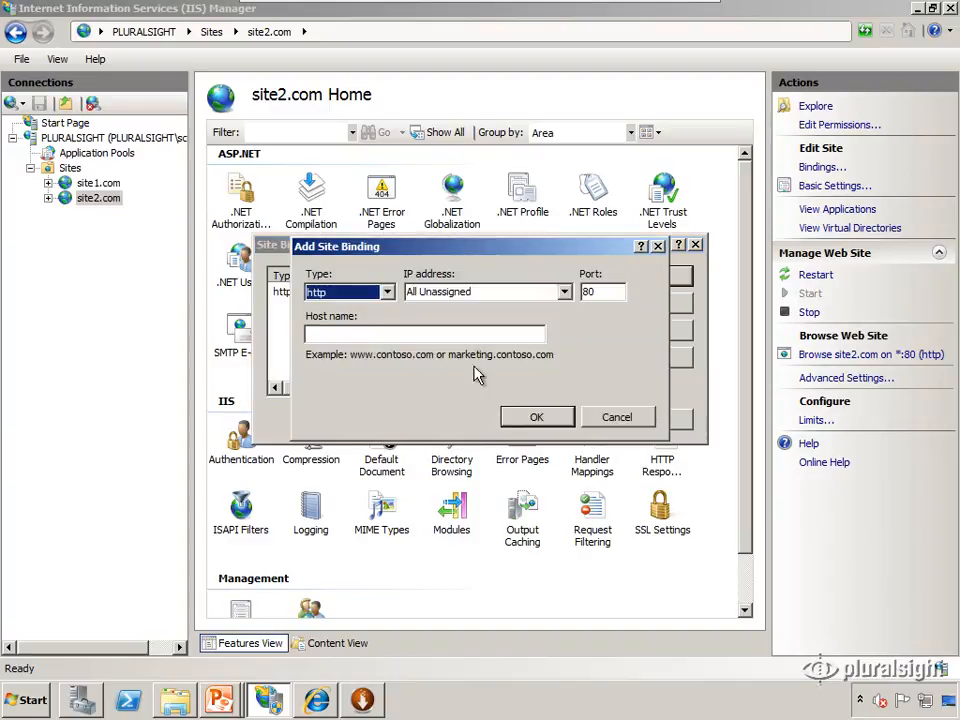
text(www.site)
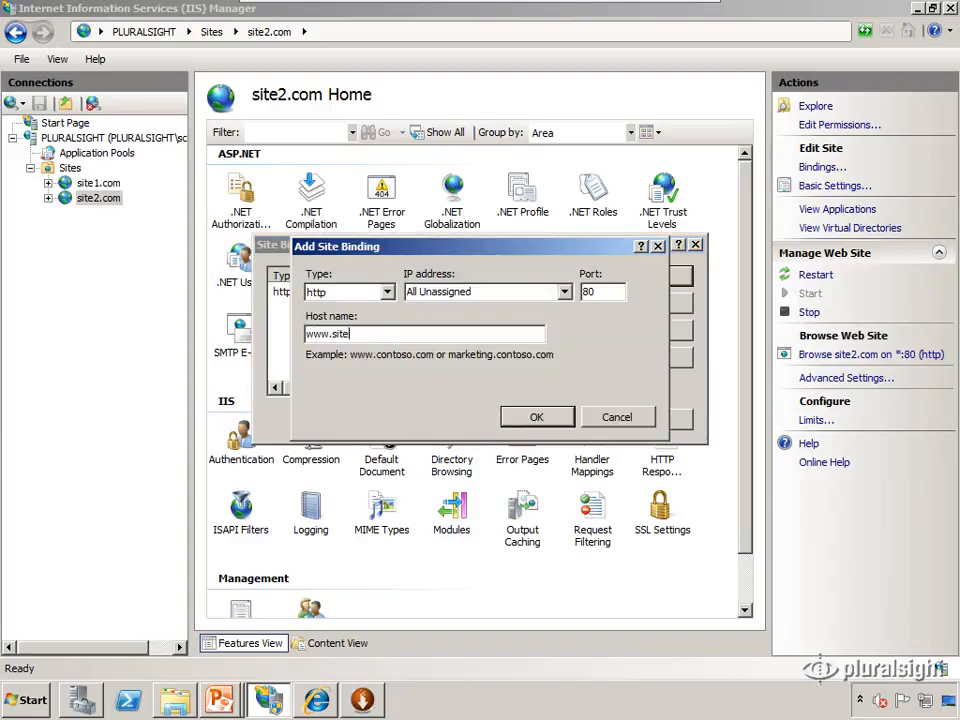
click(536, 418)
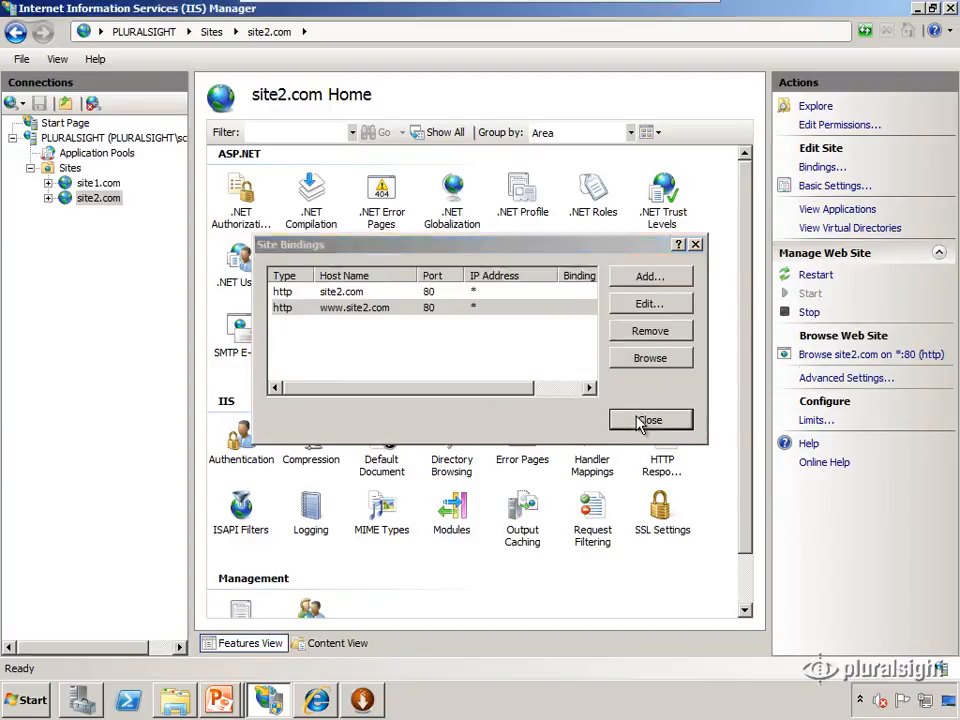